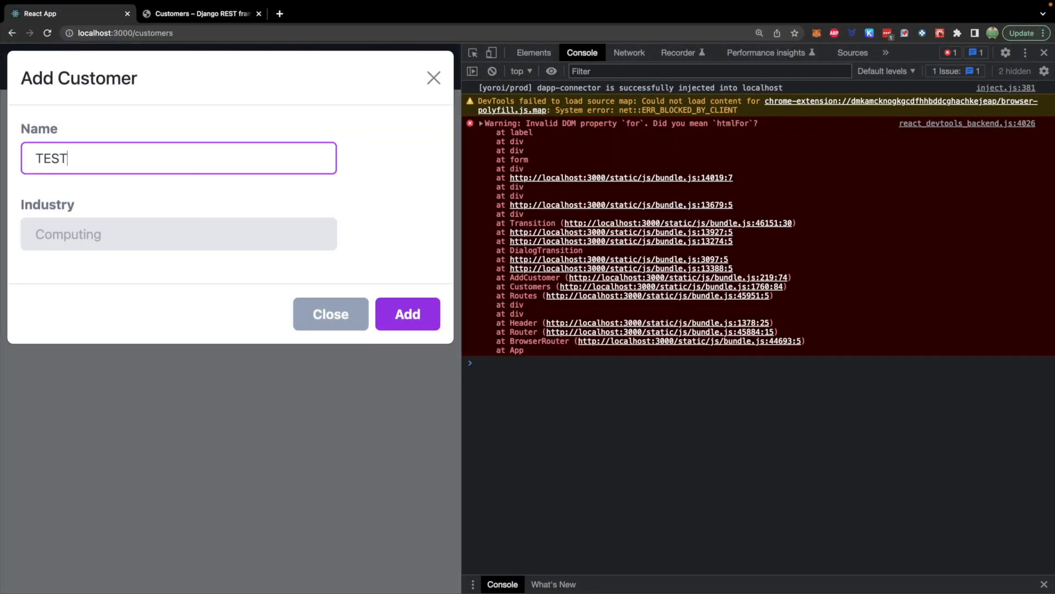
Enter TEST for name and industry and submit the new customer
{"action": "type", "text": "TEST"}
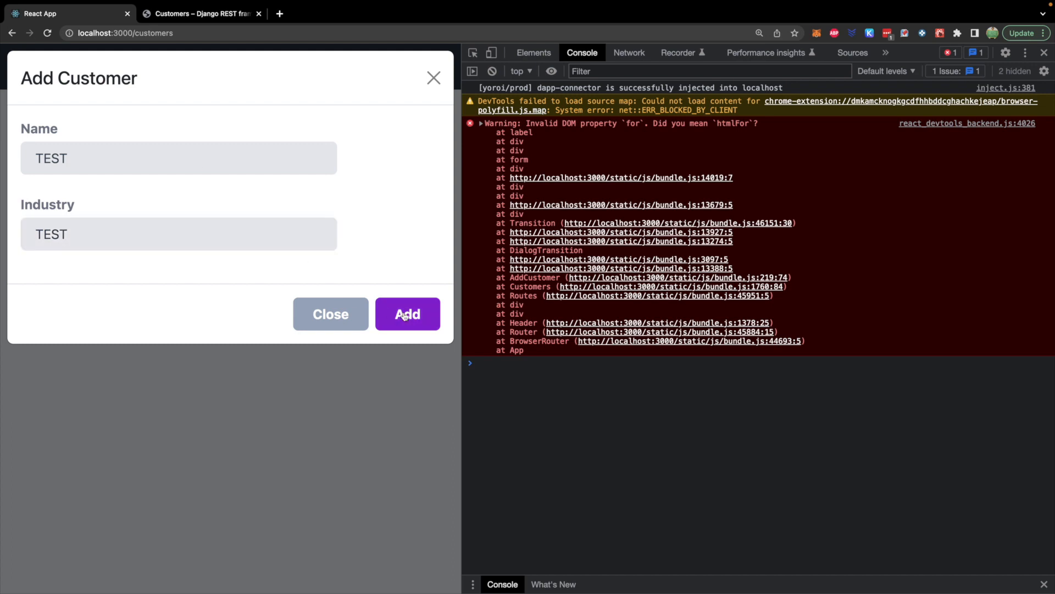
{"action": "left_click", "coordinate": [407, 314]}
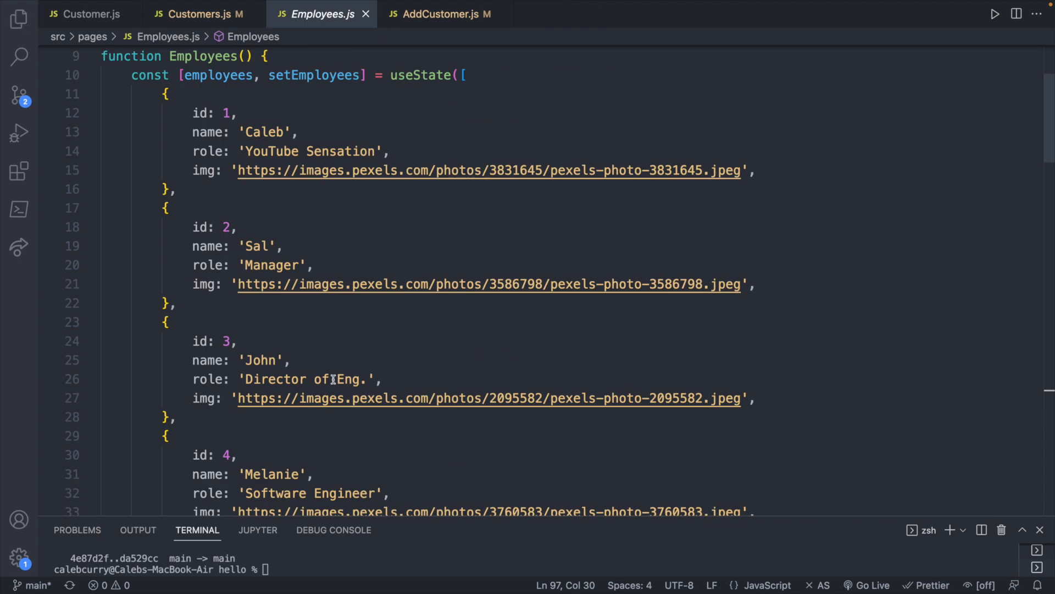
Locate newEmployee in Employees.js and end its setEmployees([...employees, newEmployee]) call with a semicolon
{"action": "scroll", "scroll_direction": "down", "scroll_amount": 3}
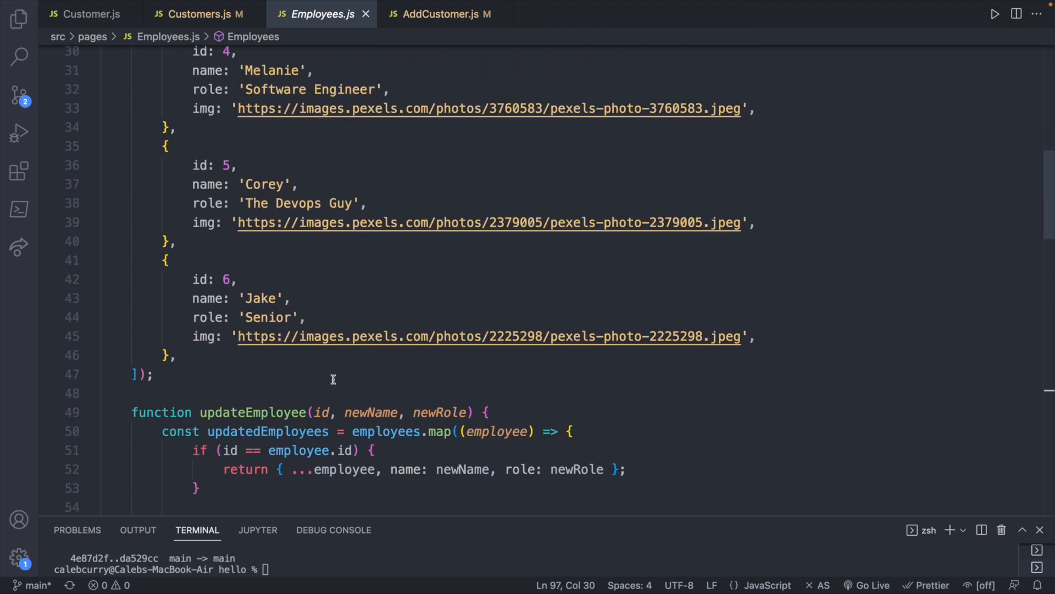
{"action": "scroll", "scroll_direction": "down", "scroll_amount": 3}
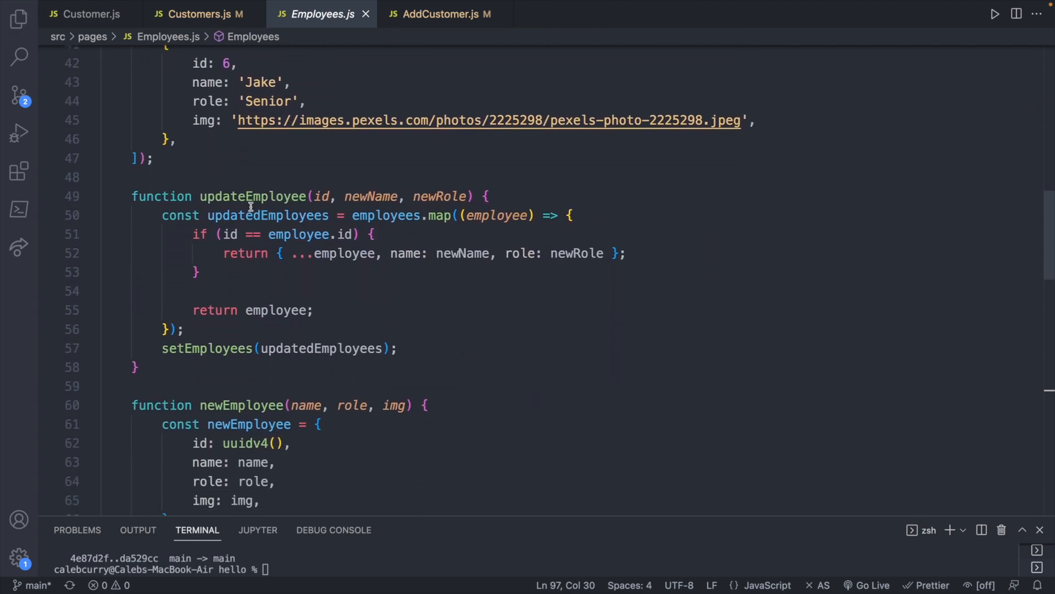
{"action": "scroll", "scroll_direction": "down", "scroll_amount": 3}
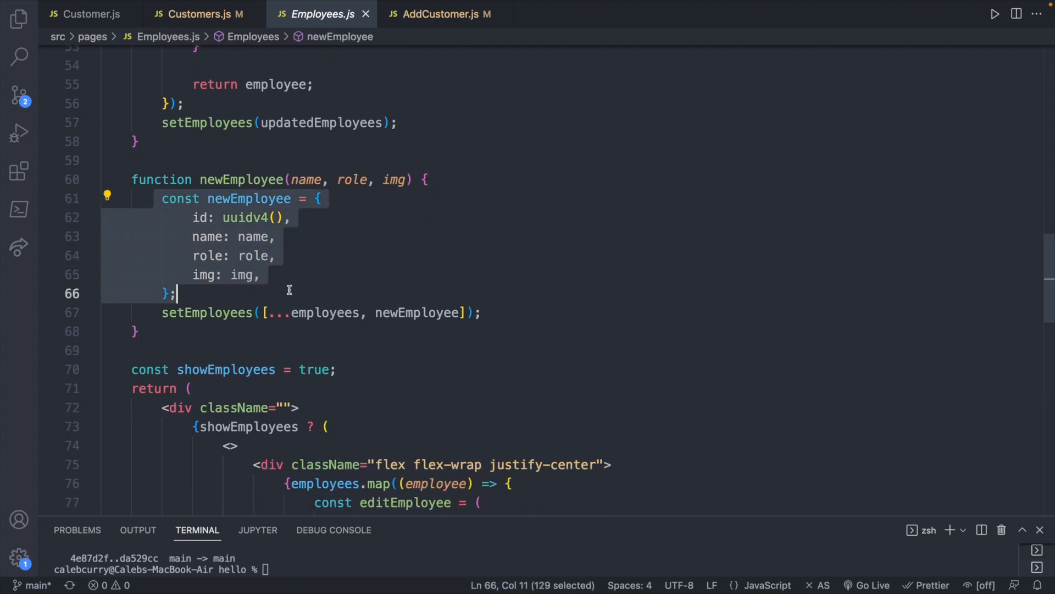
{"action": "left_click", "coordinate": [475, 313]}
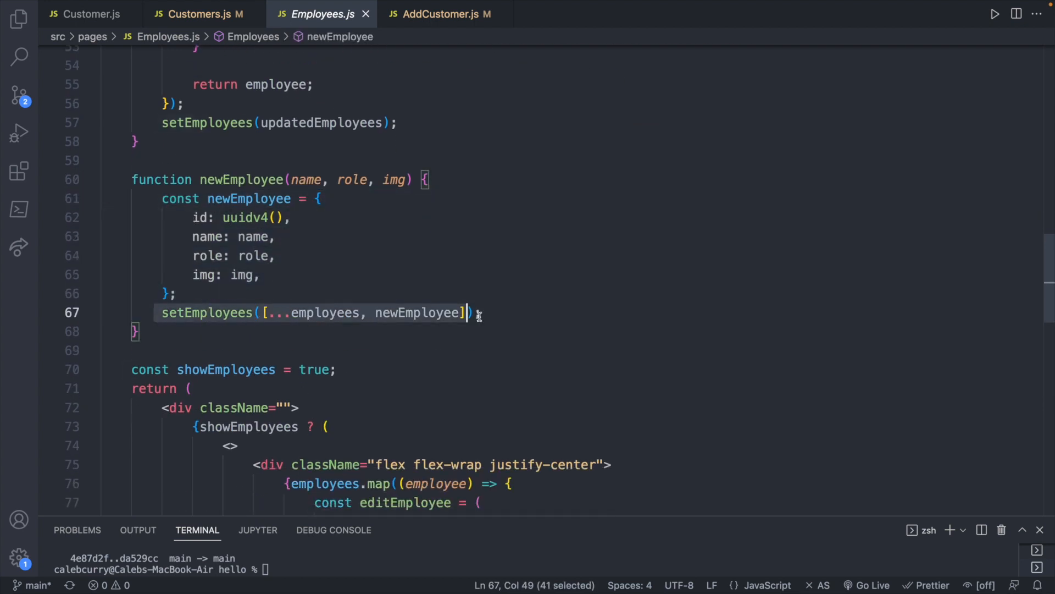
{"action": "type", "text": ";"}
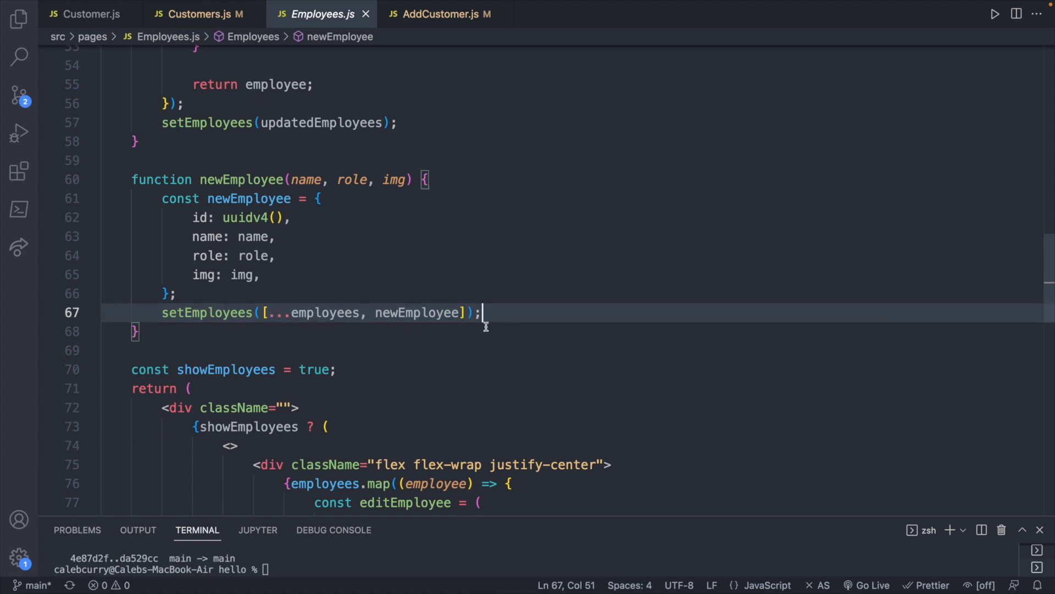
{"action": "mouse_move", "coordinate": [510, 314]}
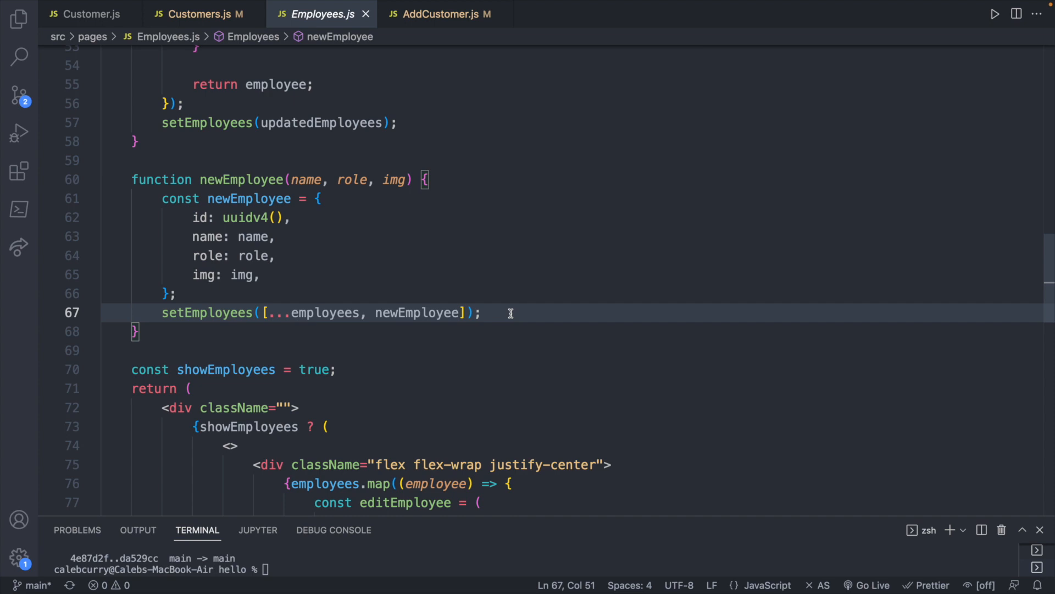
{"action": "left_click", "coordinate": [198, 14]}
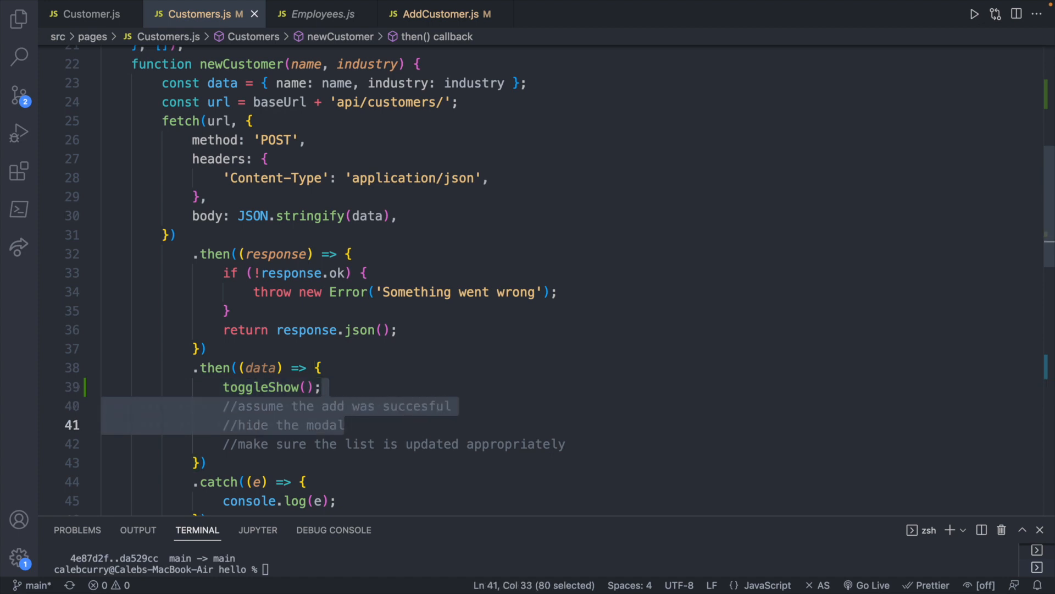
Remove the two comments under toggleShow() and log the returned data with console.log(data)
{"action": "key", "text": "Delete"}
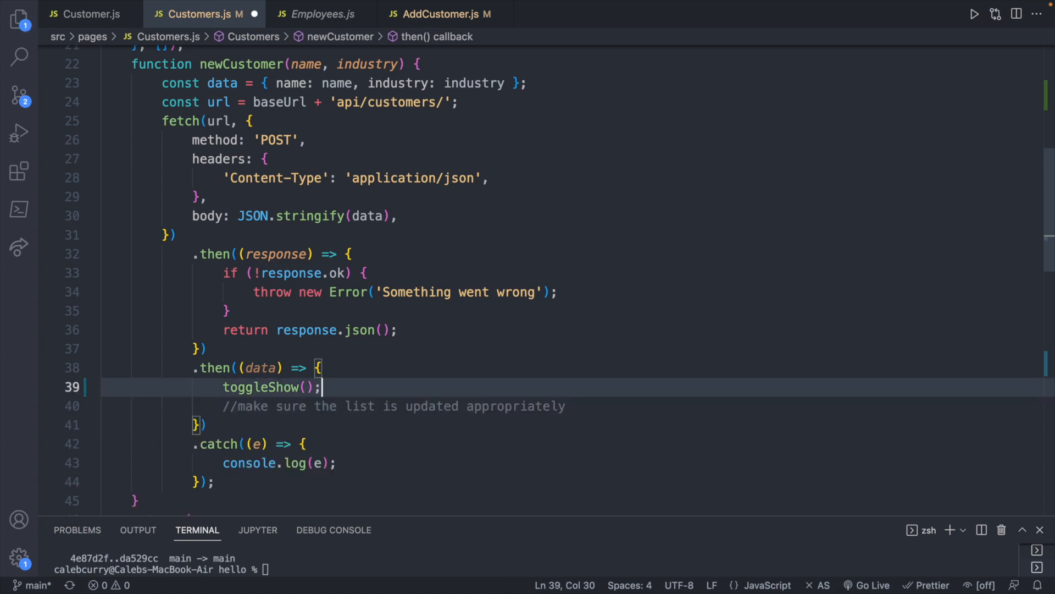
{"action": "type", "text": "console.log(dat"}
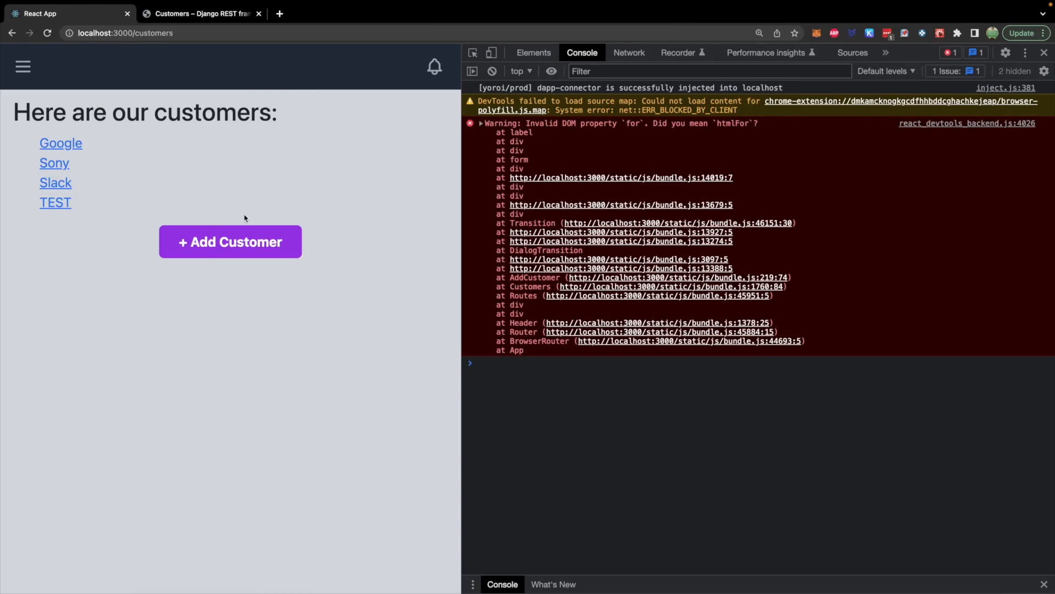
Submit customer TEST2 with industry TEST and expand the logged customer object in the console
{"action": "left_click", "coordinate": [231, 241]}
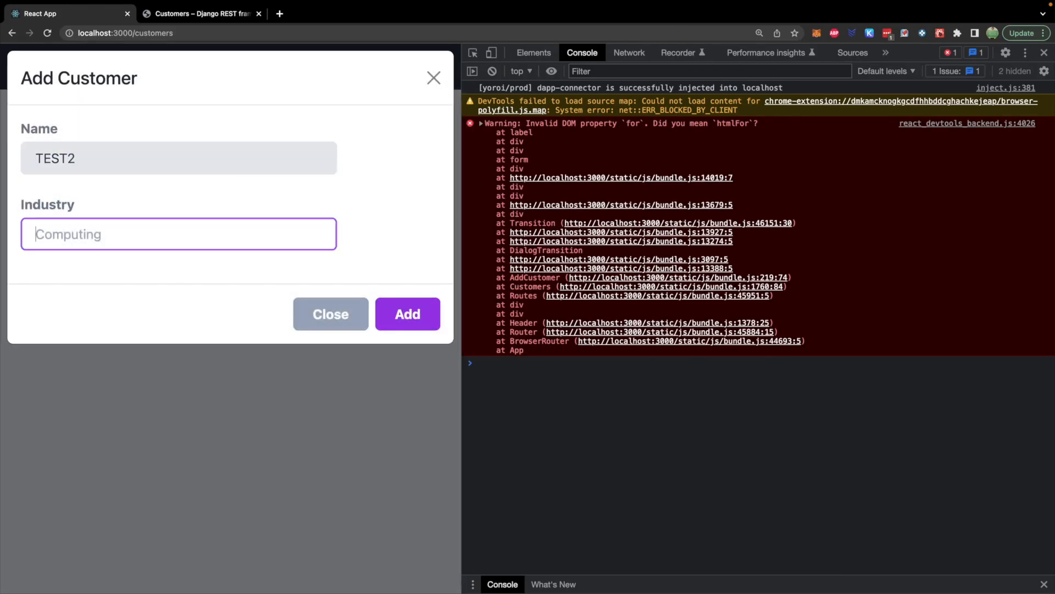
{"action": "type", "text": "TEST"}
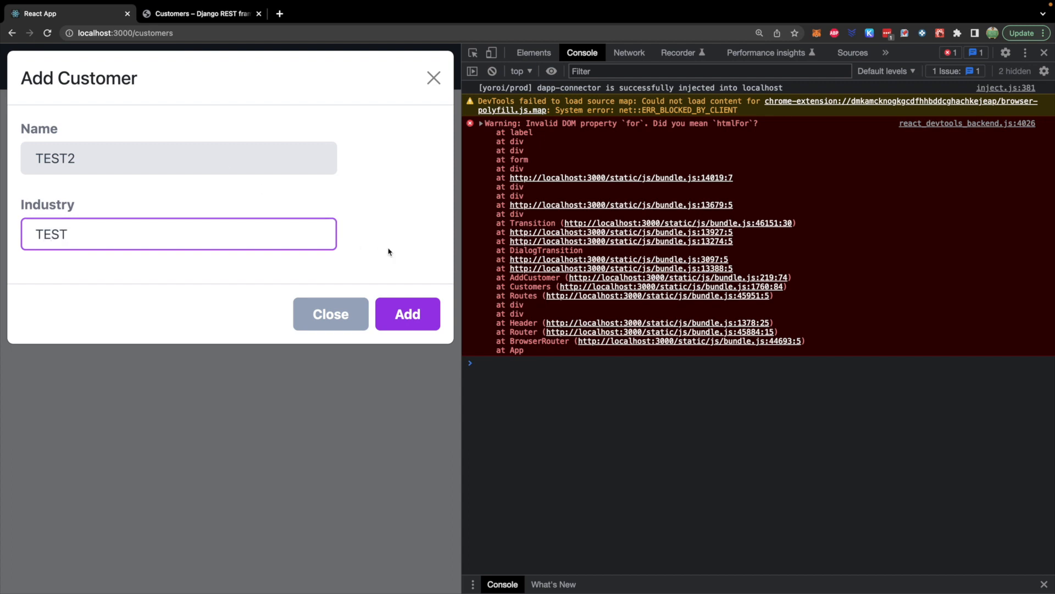
{"action": "left_click", "coordinate": [407, 314]}
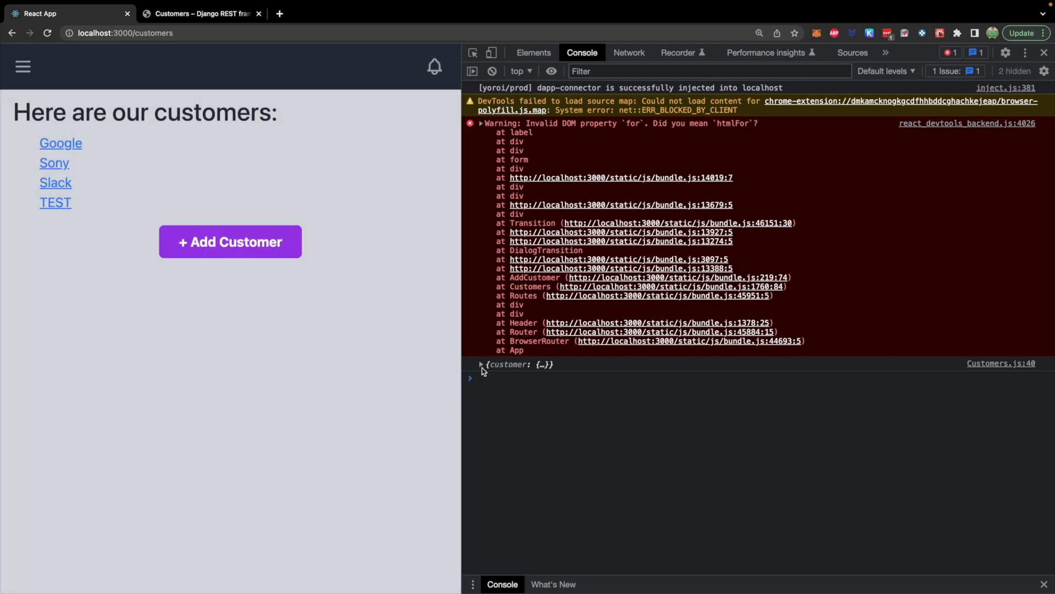
{"action": "left_click", "coordinate": [482, 364]}
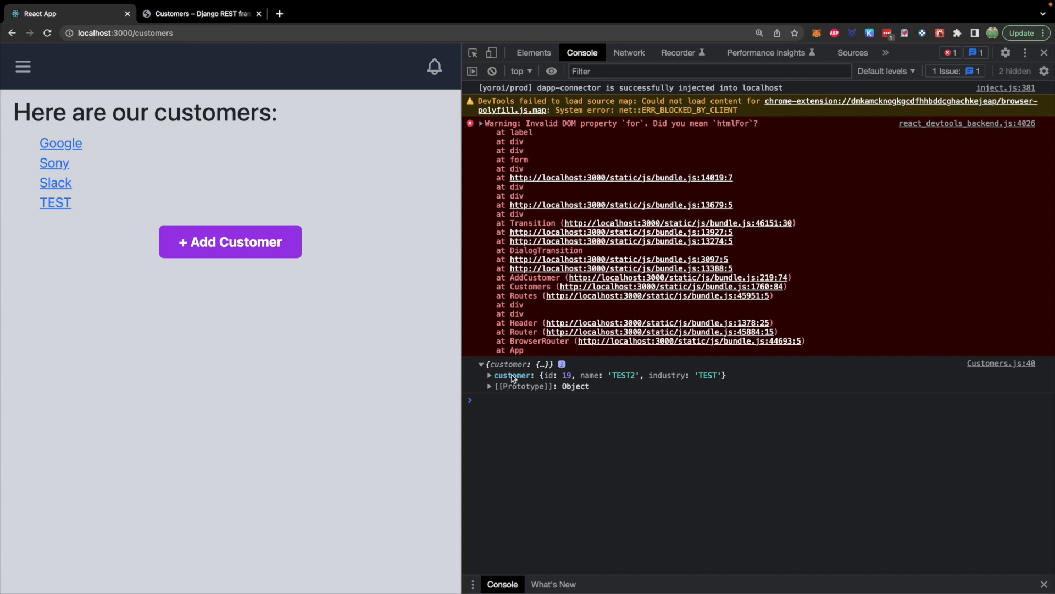
{"action": "mouse_move", "coordinate": [526, 374]}
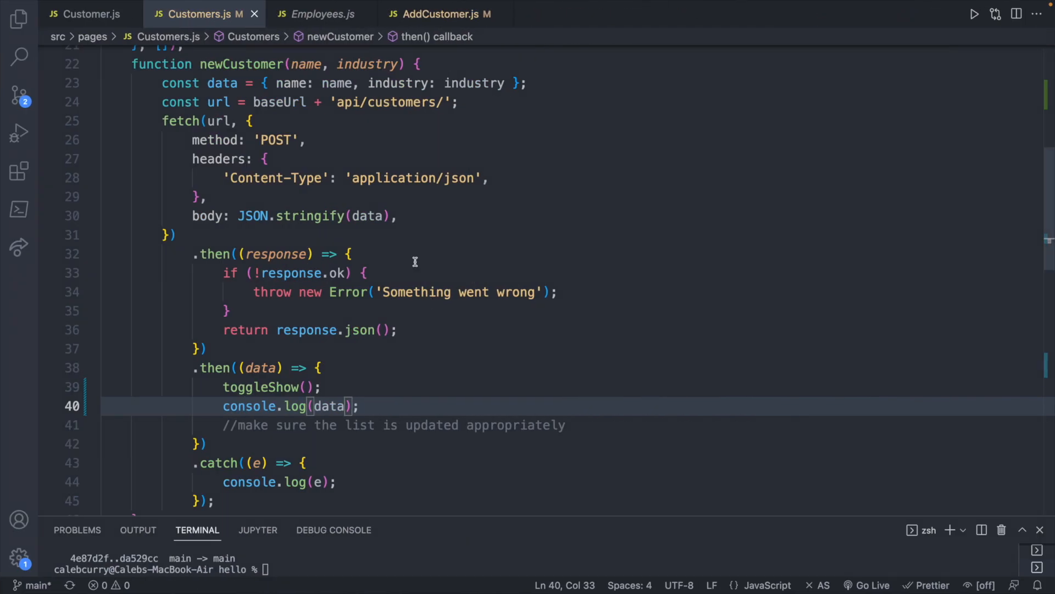
Write setCustomers([...customers, data.customer]) in the success callback of Customers.js
{"action": "left_click", "coordinate": [316, 14]}
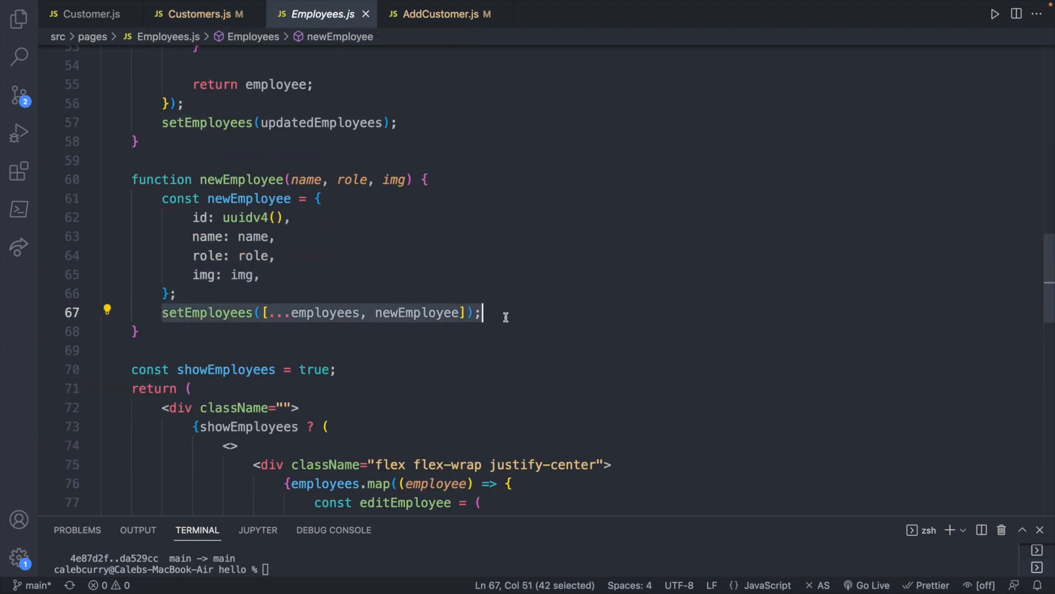
{"action": "left_click", "coordinate": [199, 14]}
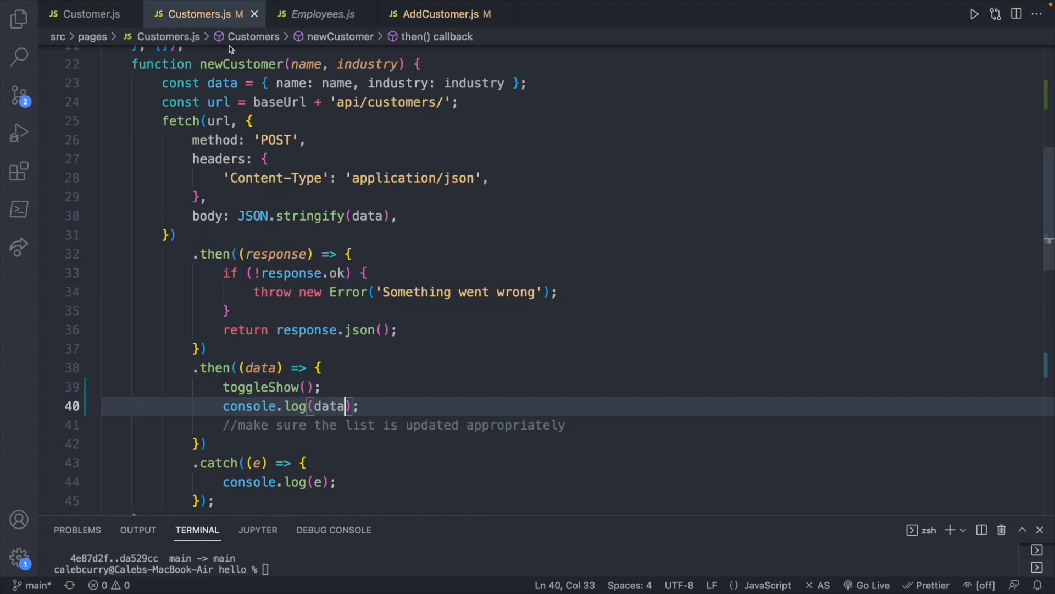
{"action": "type", "text": "setCus"}
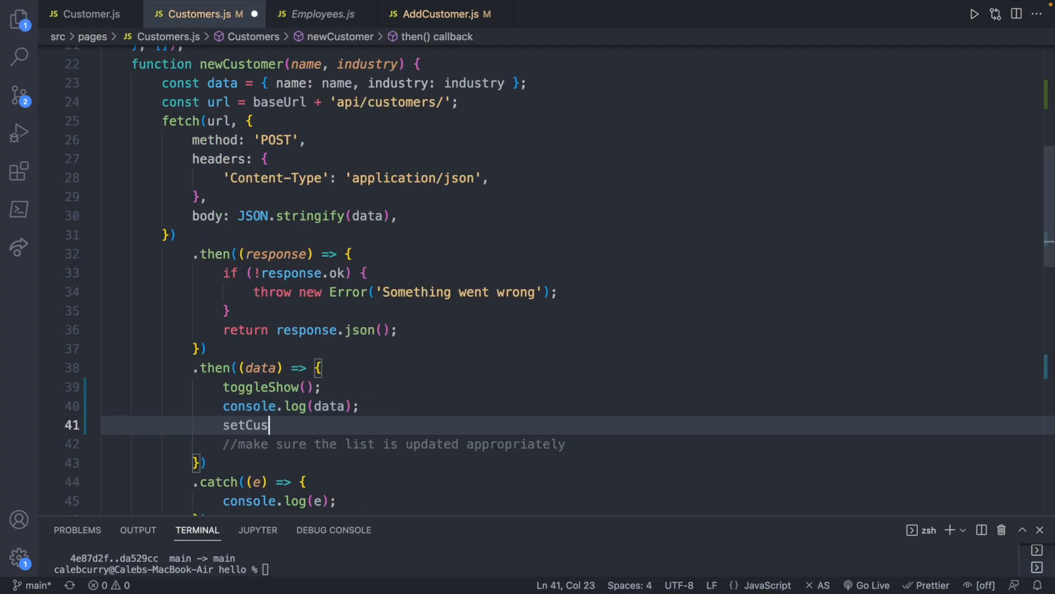
{"action": "type", "text": "tomers([])"}
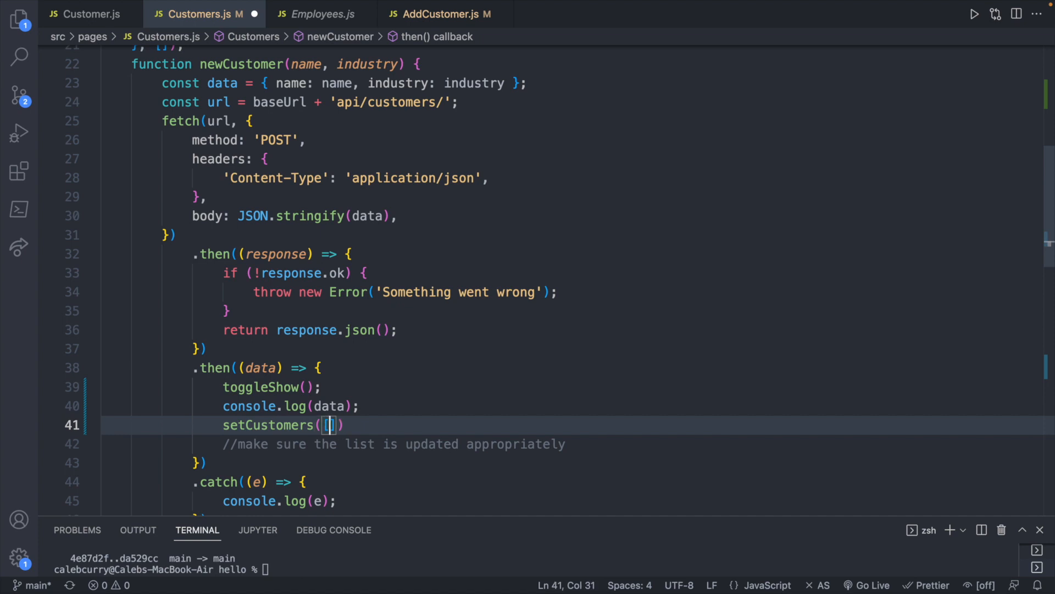
{"action": "type", "text": "..."}
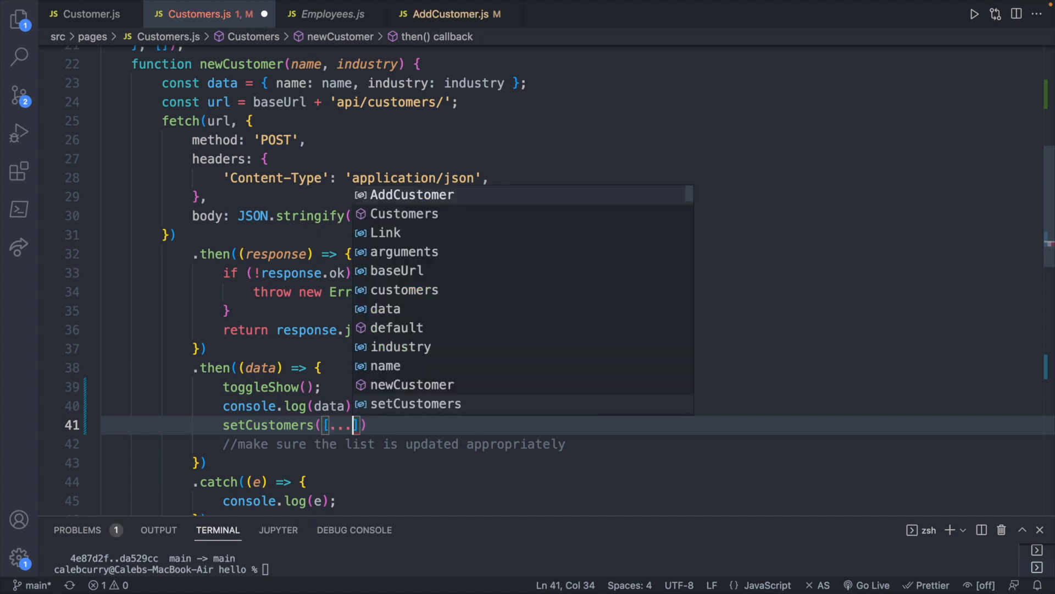
{"action": "type", "text": "customers"}
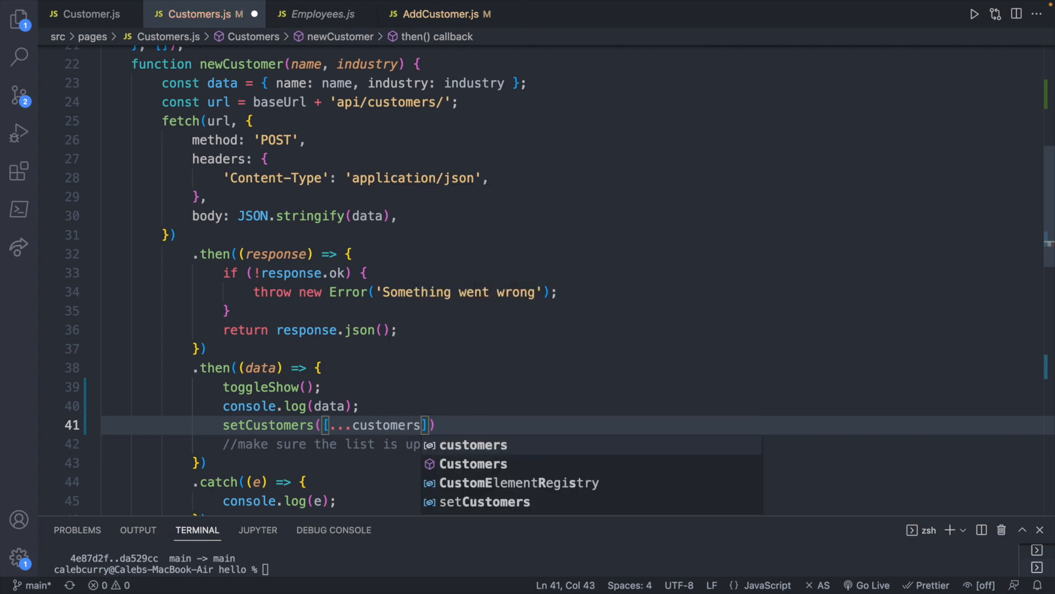
{"action": "type", "text": ","}
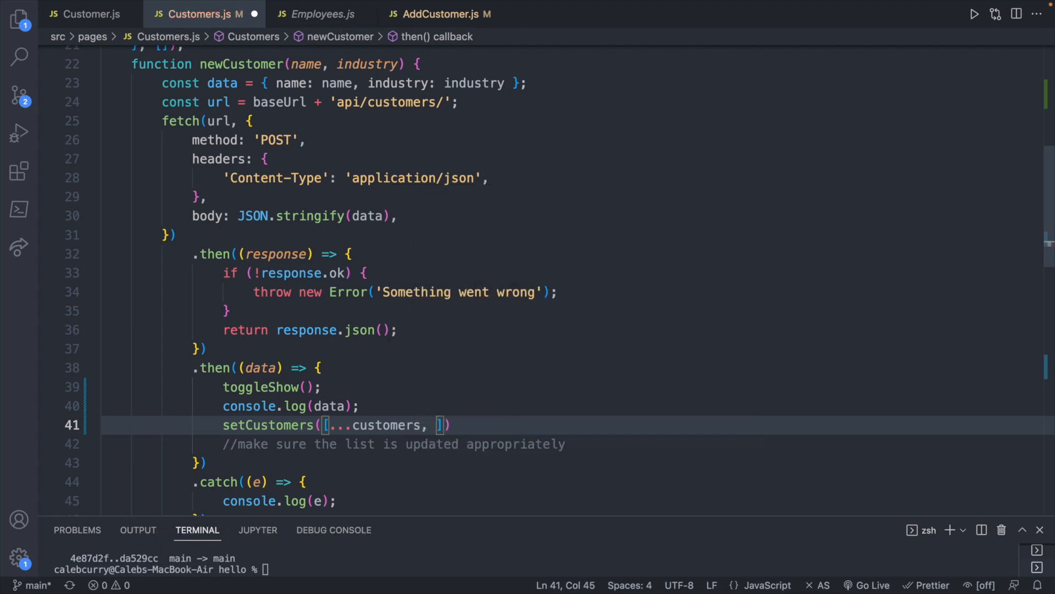
{"action": "type", "text": "data.cust"}
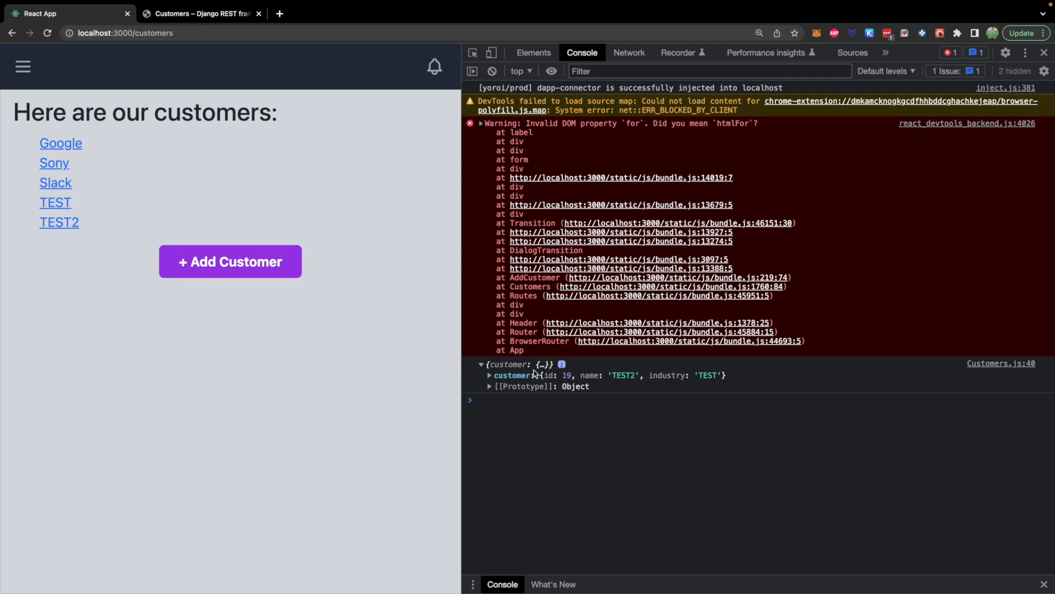
{"action": "mouse_move", "coordinate": [318, 174]}
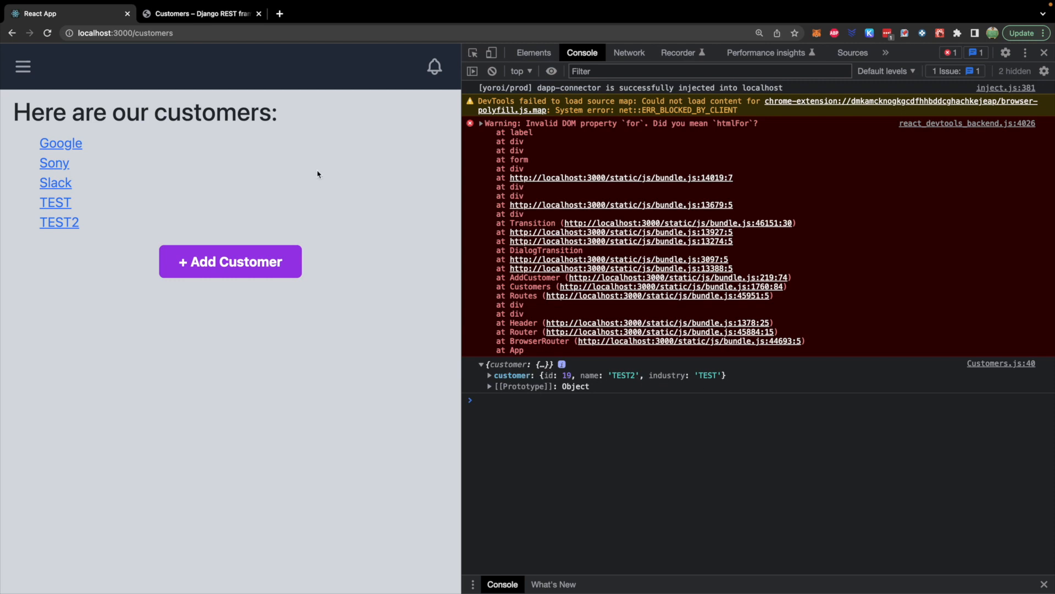
View localhost:8000/api/customers/19 showing TEST2 saved with industry TEST
{"action": "left_click", "coordinate": [203, 14]}
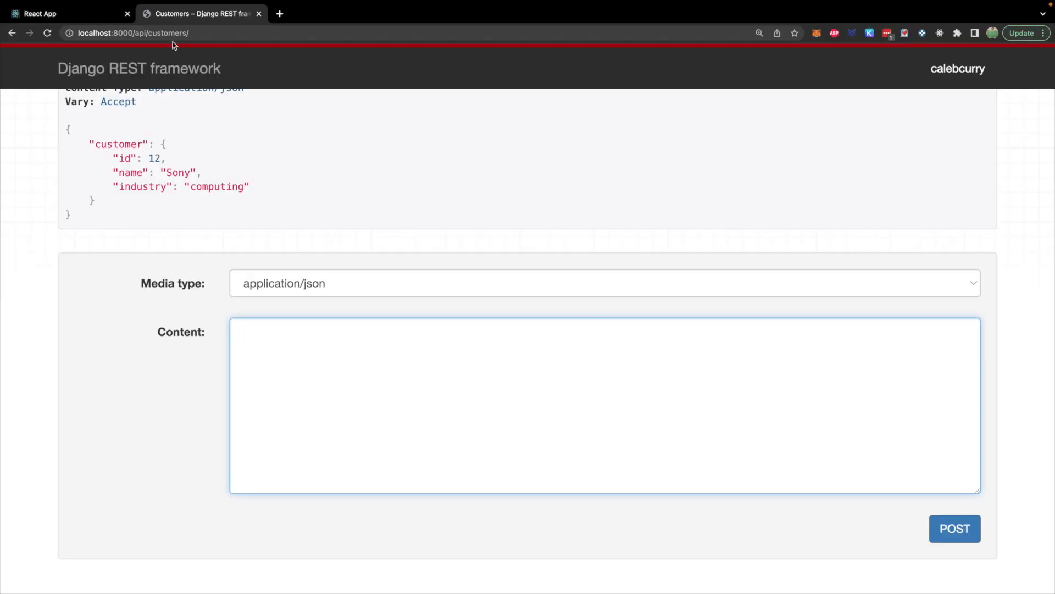
{"action": "left_click", "coordinate": [141, 33]}
{"action": "type", "text": "19"}
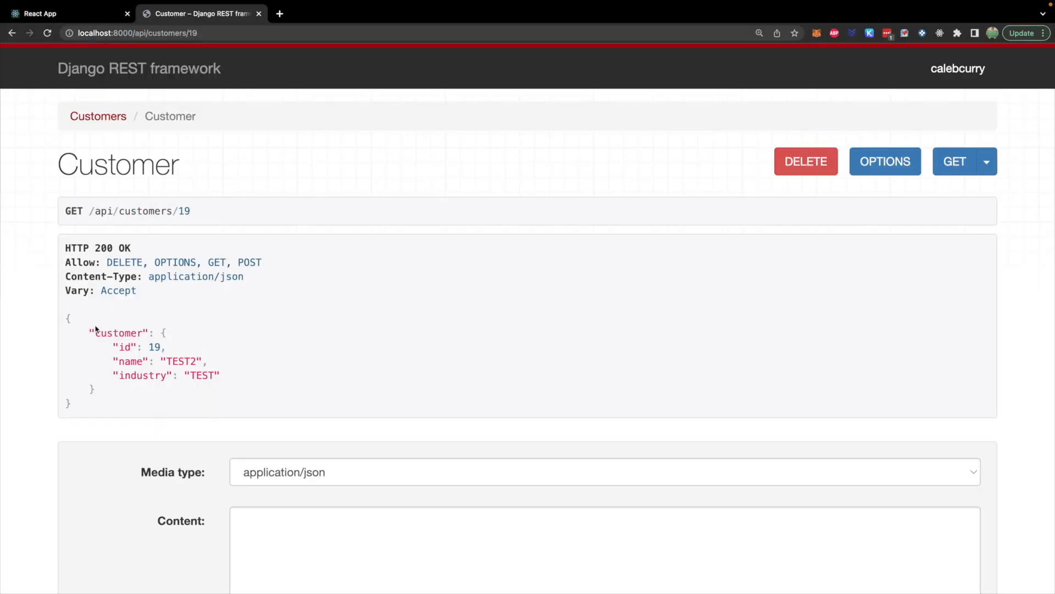
{"action": "left_click_drag", "start_coordinate": [94, 329], "coordinate": [79, 404]}
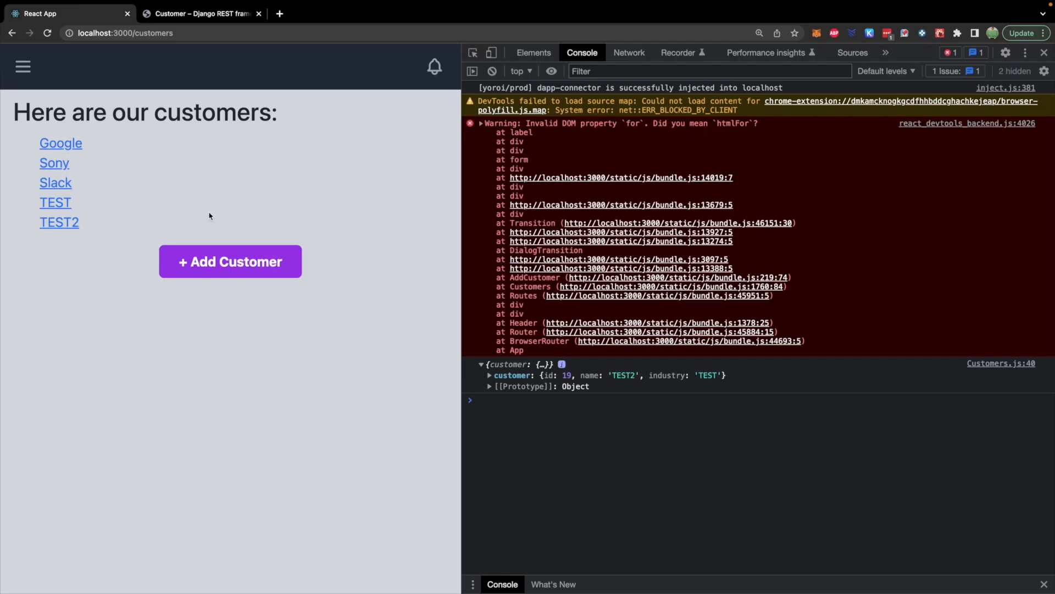
Add customer TEST3 so it appears in the list immediately and clear the console
{"action": "left_click", "coordinate": [231, 261]}
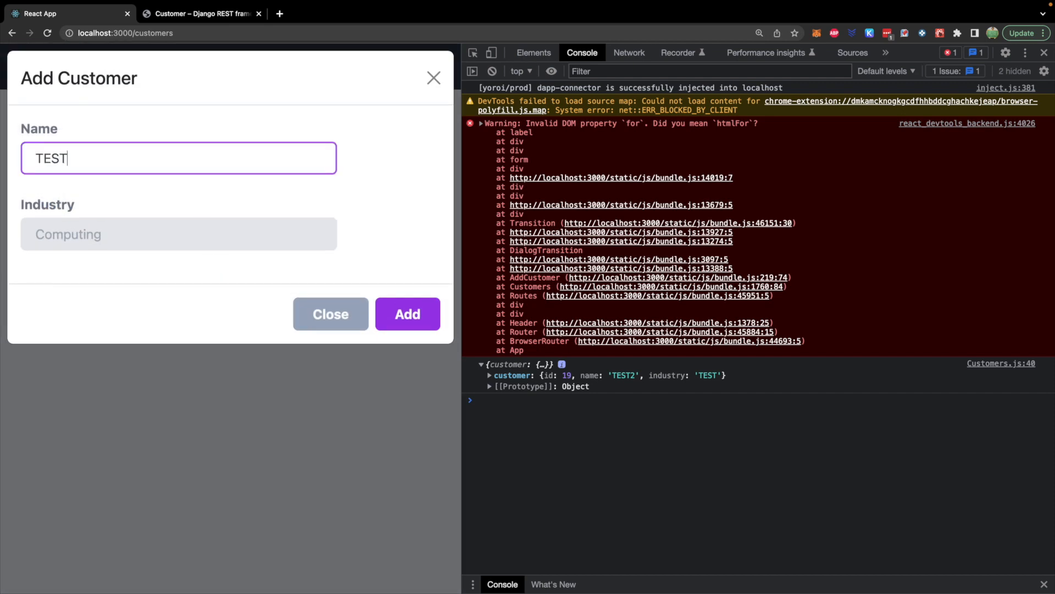
{"action": "left_click", "coordinate": [407, 314]}
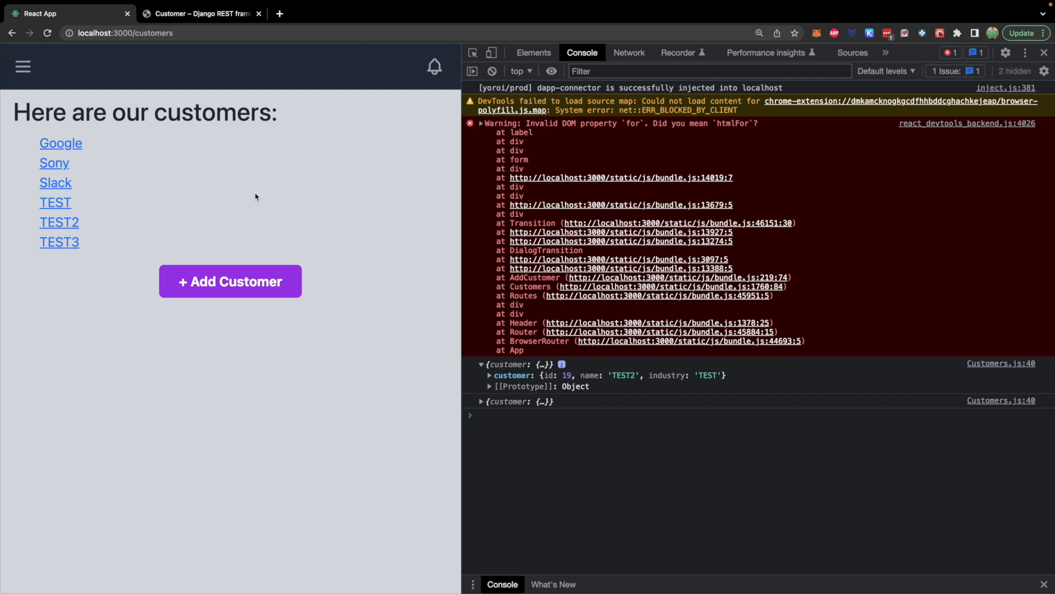
{"action": "left_click", "coordinate": [492, 70]}
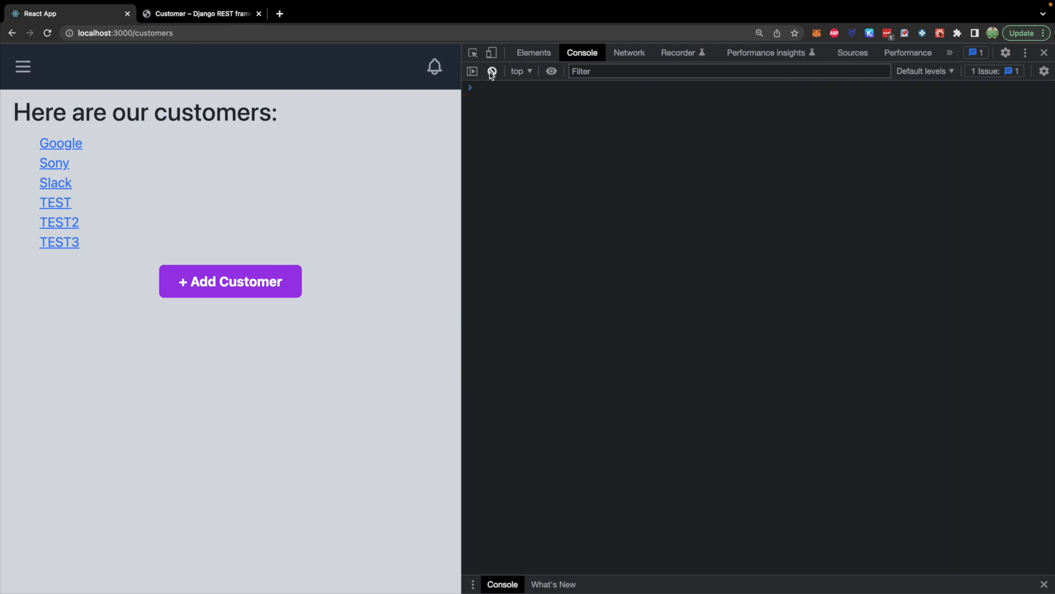
Delete the TEST3 and TEST customers from their detail pages
{"action": "left_click", "coordinate": [231, 281]}
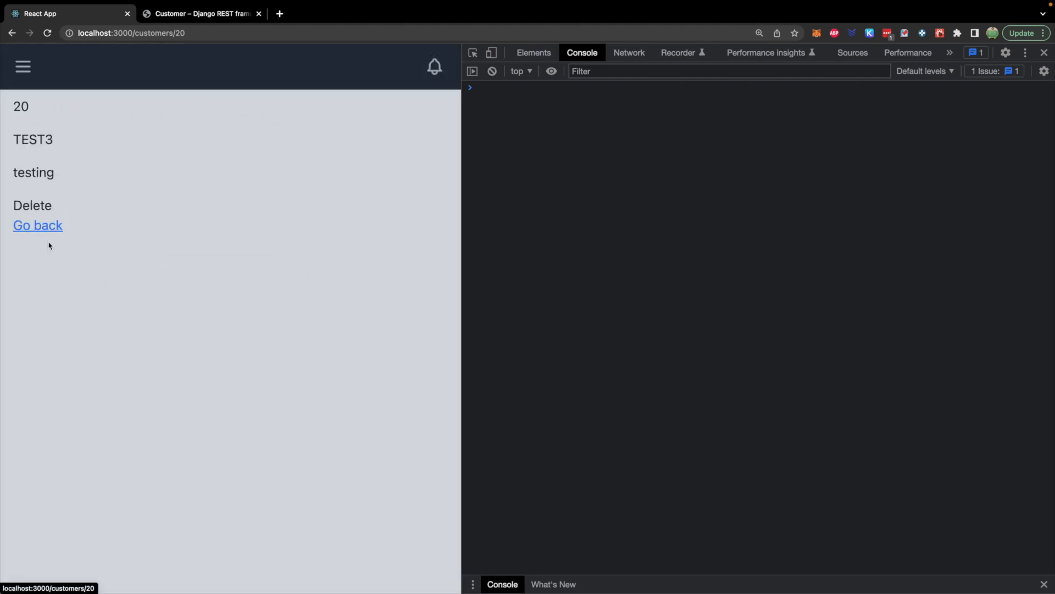
{"action": "left_click", "coordinate": [38, 224]}
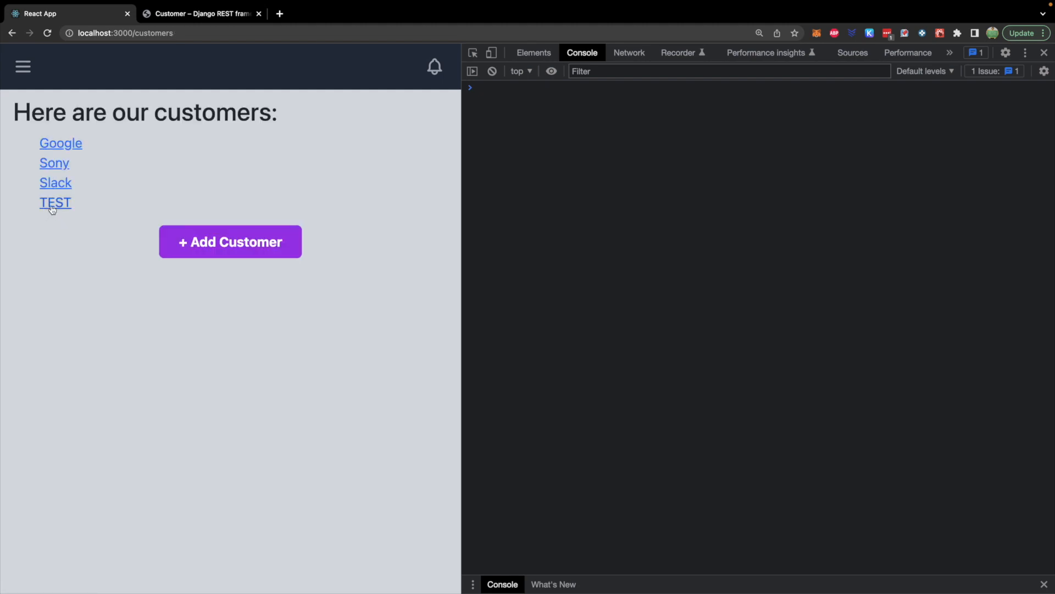
{"action": "left_click", "coordinate": [55, 202]}
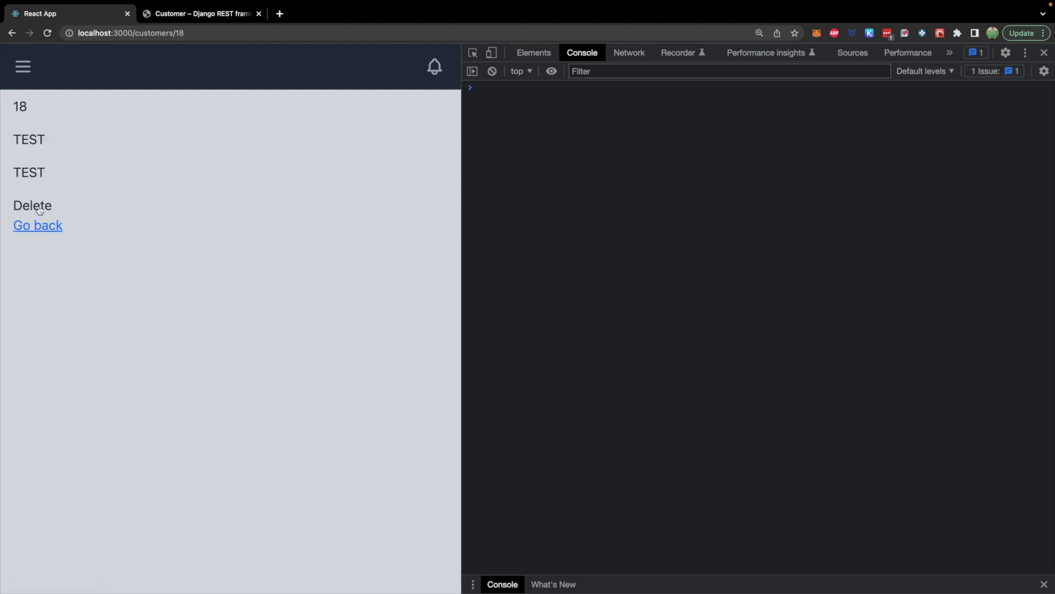
{"action": "left_click", "coordinate": [33, 205]}
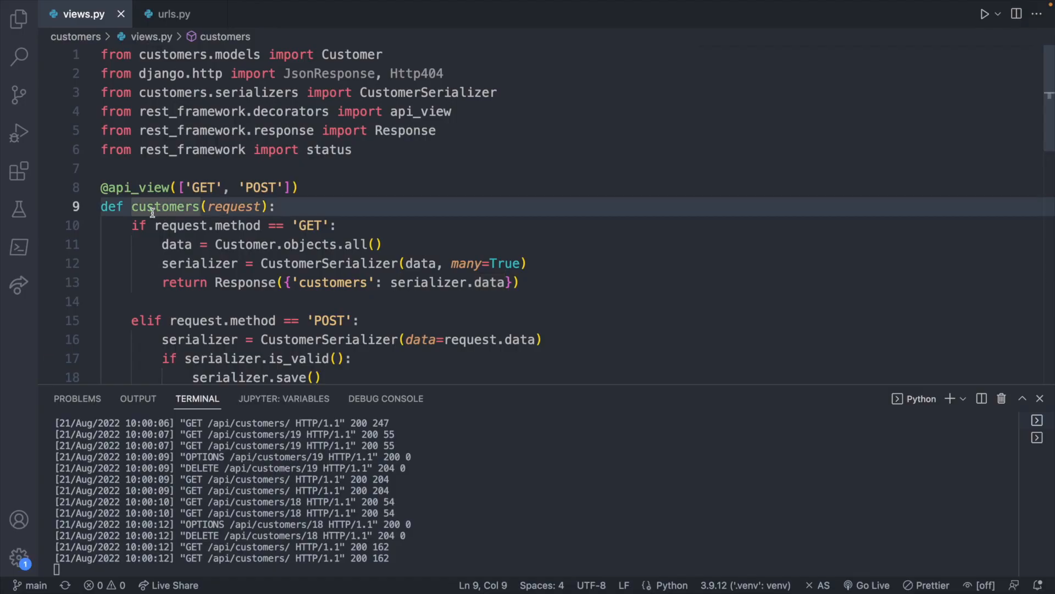
{"action": "left_click", "coordinate": [314, 225]}
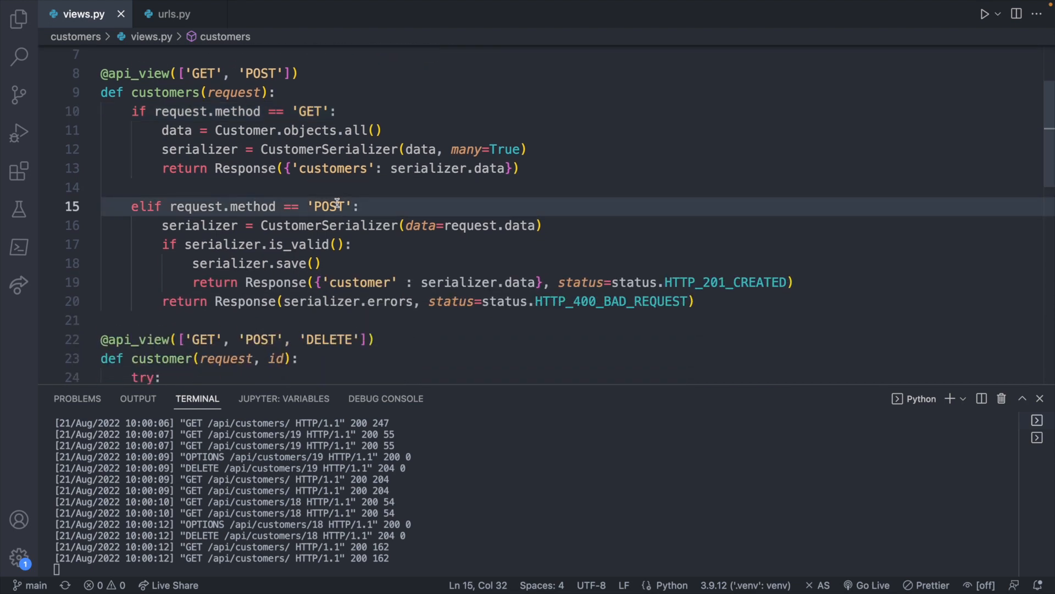
{"action": "scroll", "scroll_direction": "down", "scroll_amount": 3}
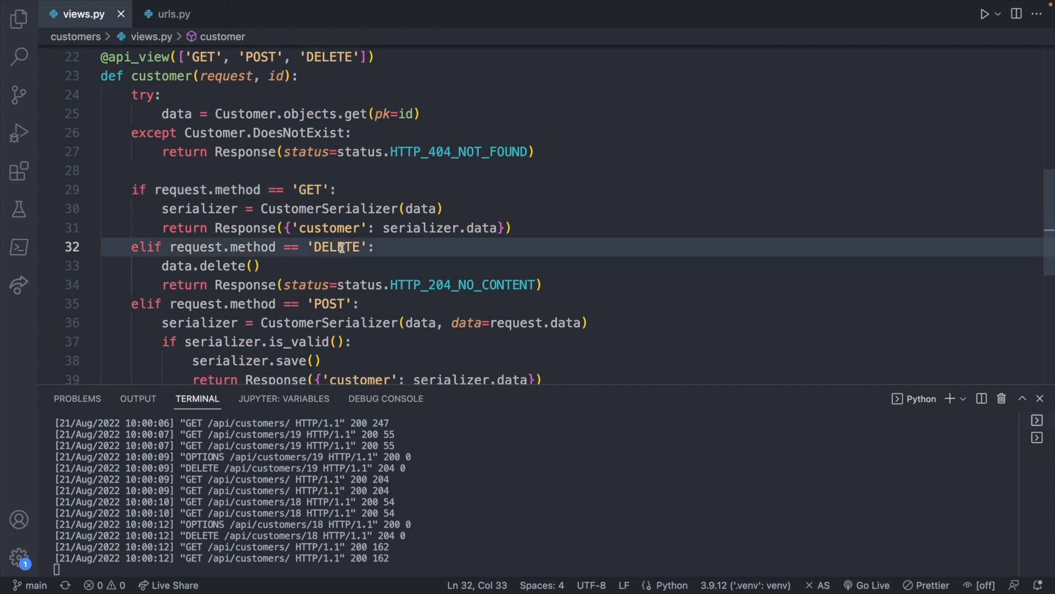
{"action": "scroll", "scroll_direction": "down", "scroll_amount": 3}
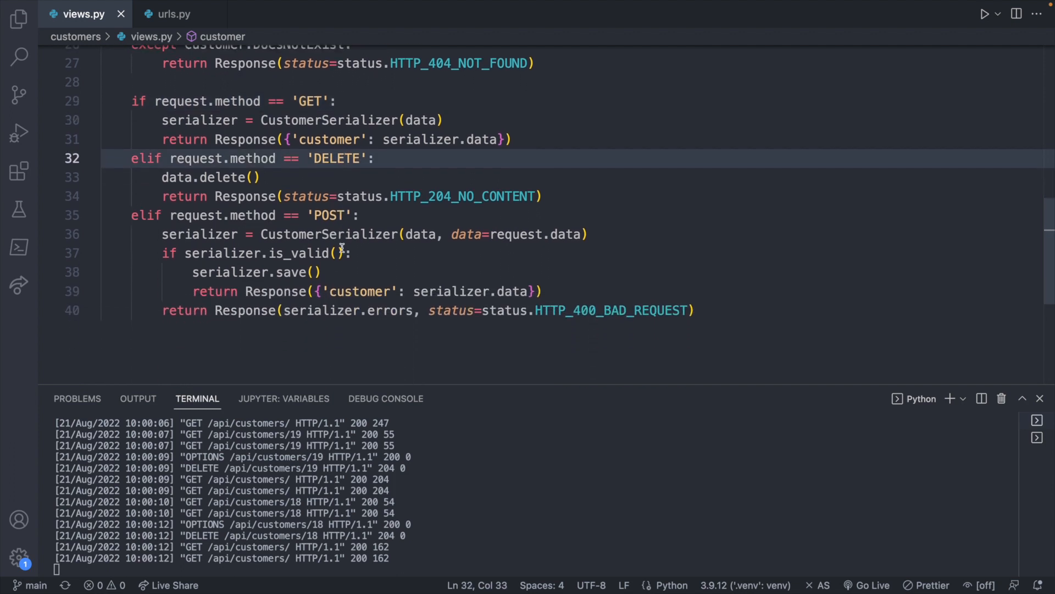
{"action": "left_click", "coordinate": [279, 215]}
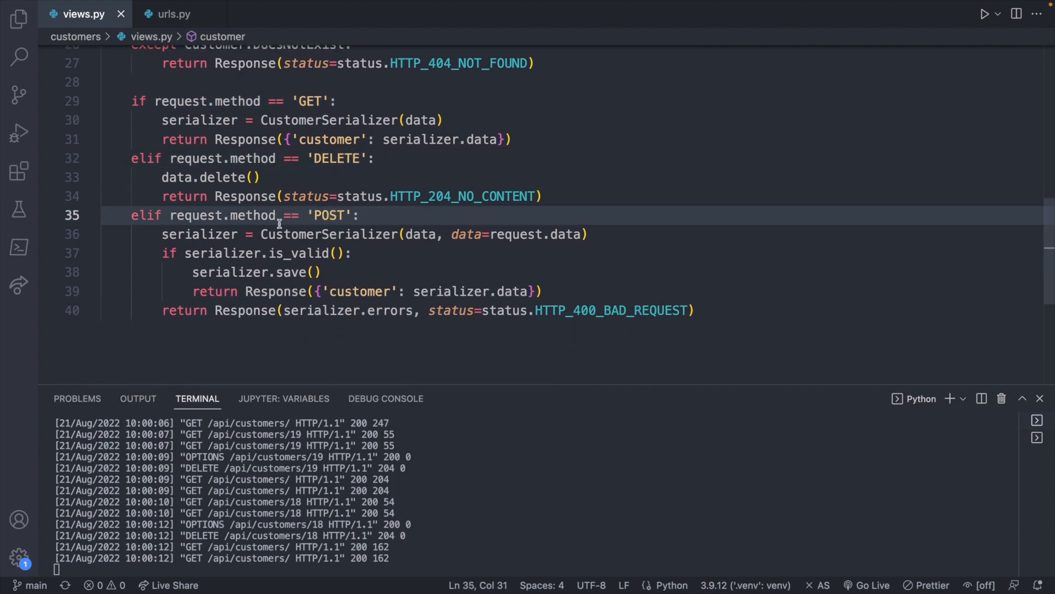